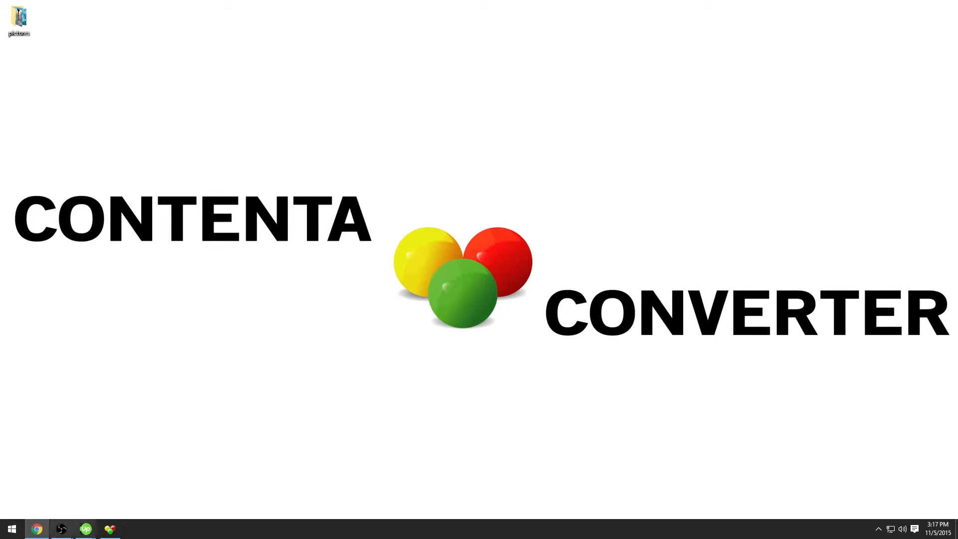
# Add the whole desktop pictures folder of JPG photos to the file selection
pyautogui.click(108, 528)
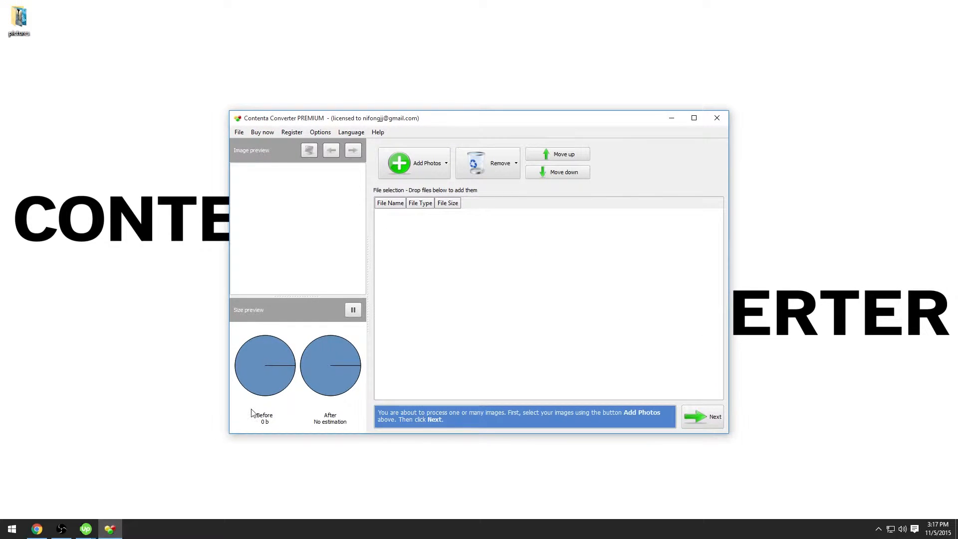
pyautogui.click(417, 163)
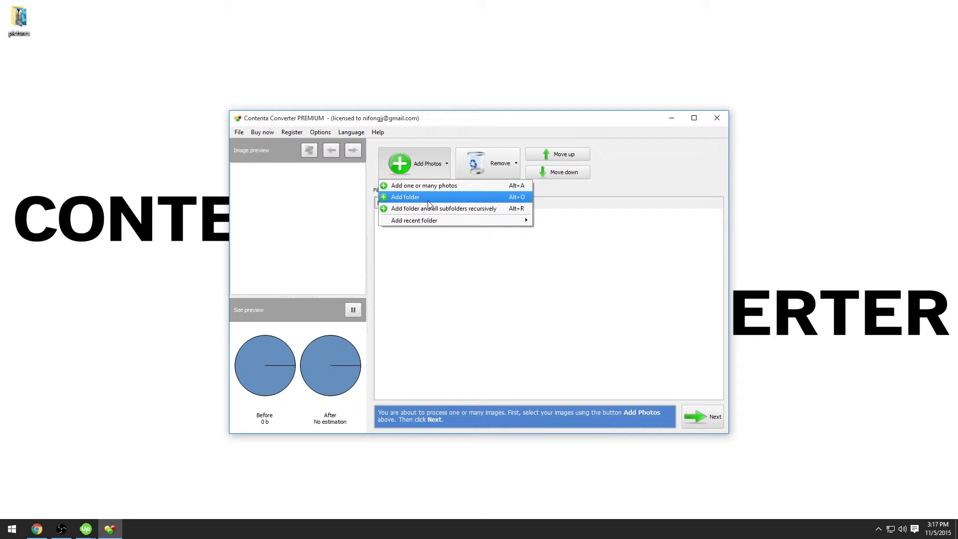
pyautogui.click(404, 197)
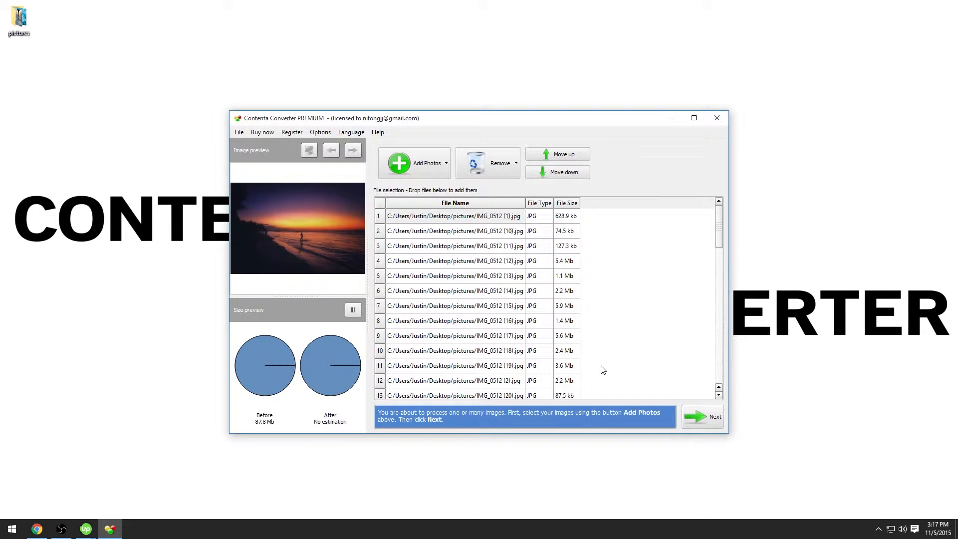
# Switch the file selection view to Thumbnails in General options
pyautogui.click(319, 132)
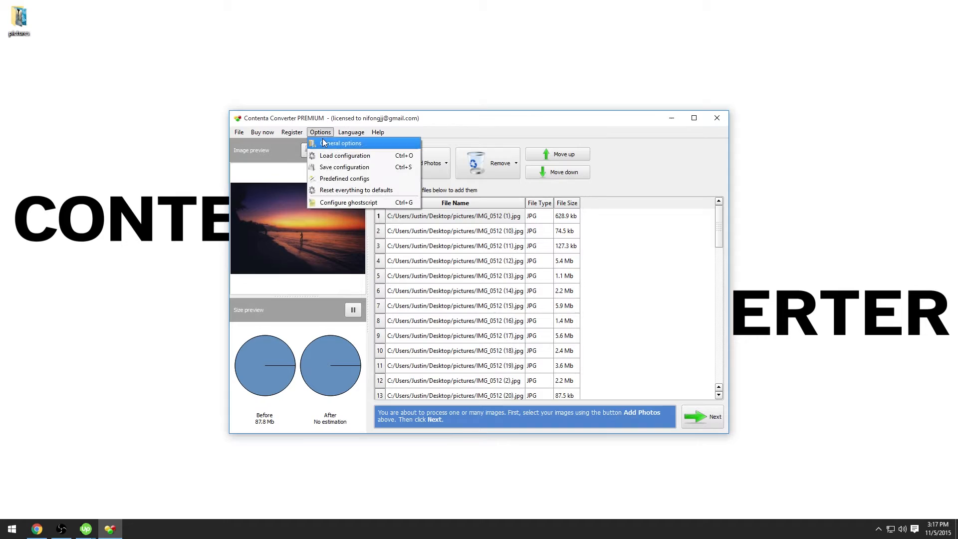
pyautogui.click(340, 143)
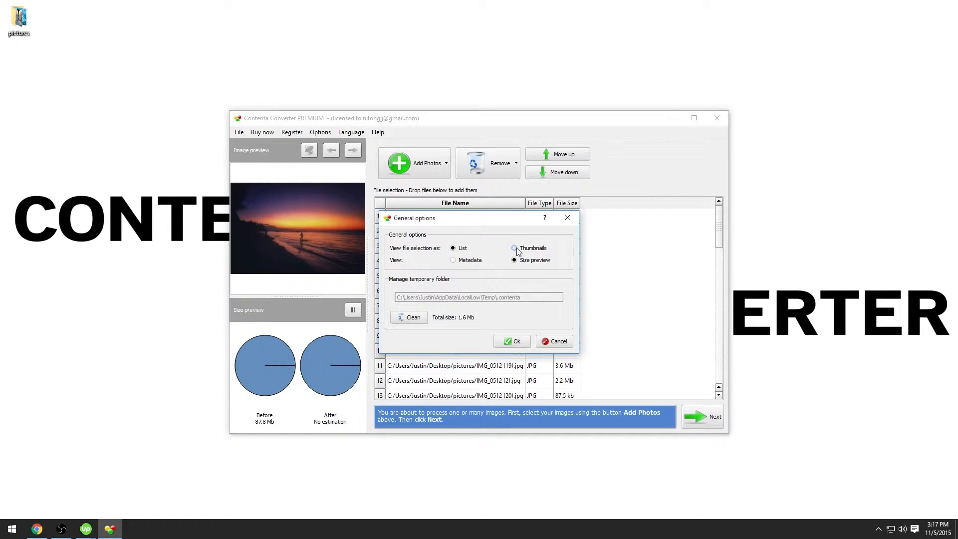
pyautogui.click(515, 248)
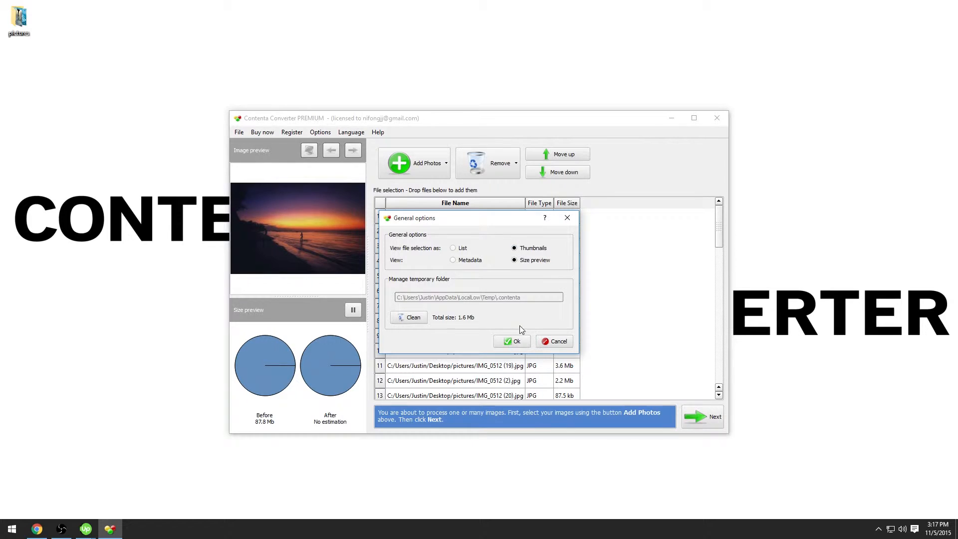
pyautogui.click(512, 342)
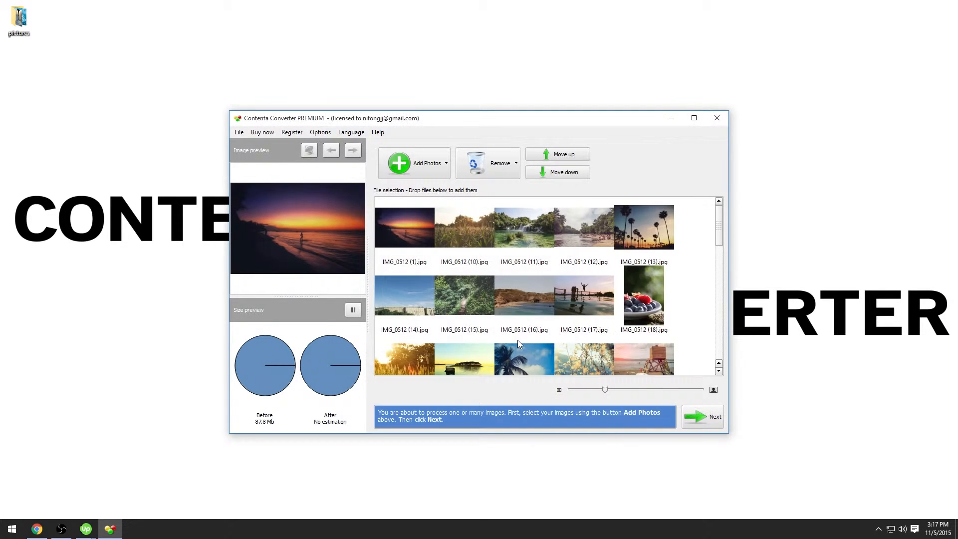
pyautogui.moveTo(605, 365)
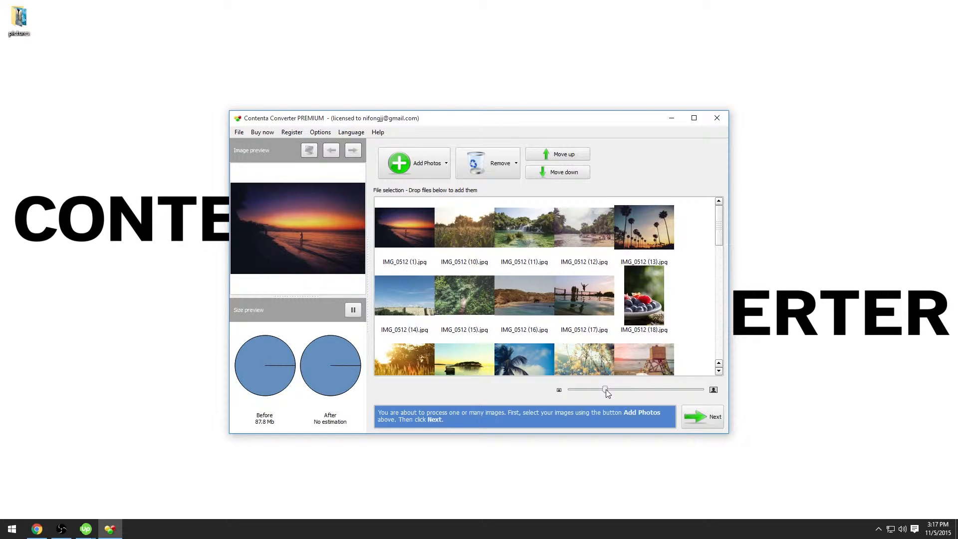
# Shrink the thumbnail size so more photos fit in the grid
pyautogui.moveTo(605, 390); pyautogui.dragTo(597, 389)
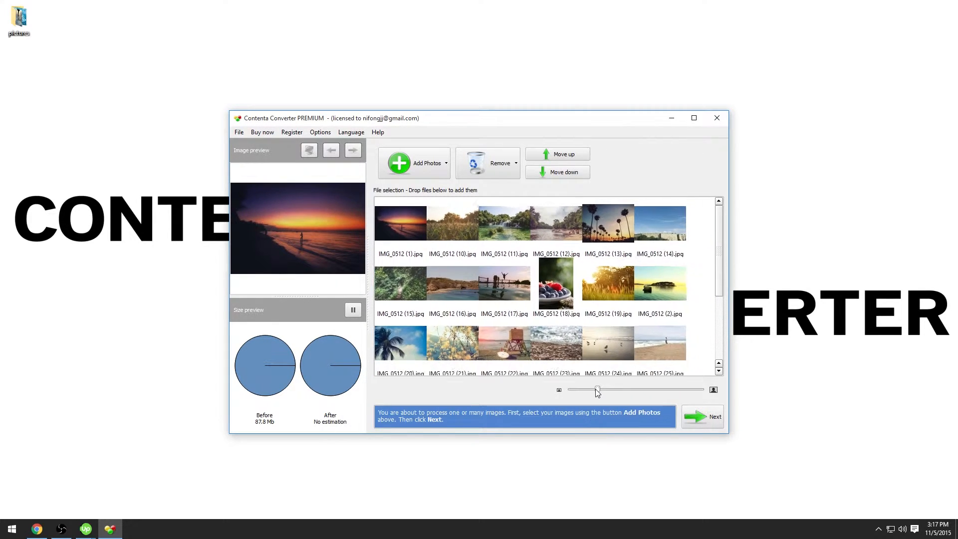
pyautogui.moveTo(597, 389); pyautogui.dragTo(580, 389)
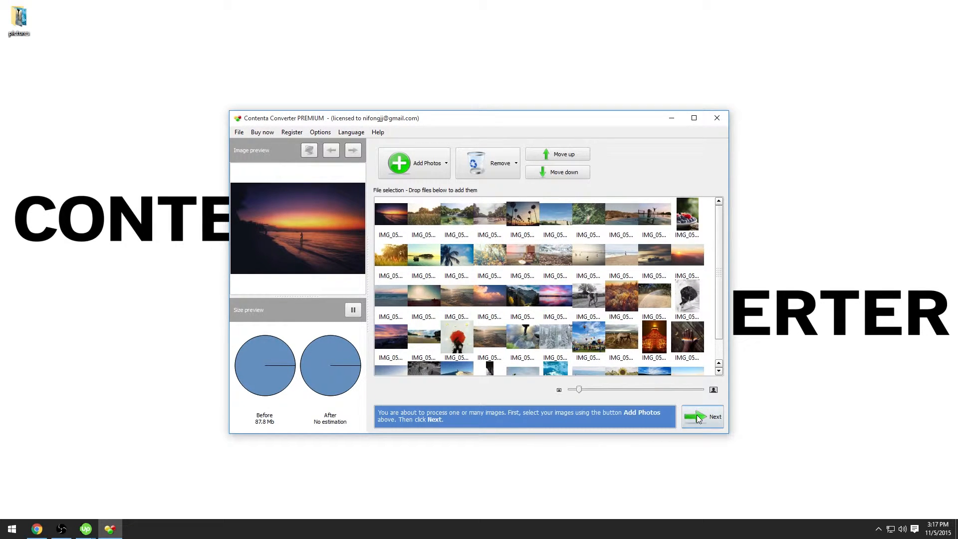
# Move to the processing settings and untick 'Do convert to format' under Convert
pyautogui.click(701, 416)
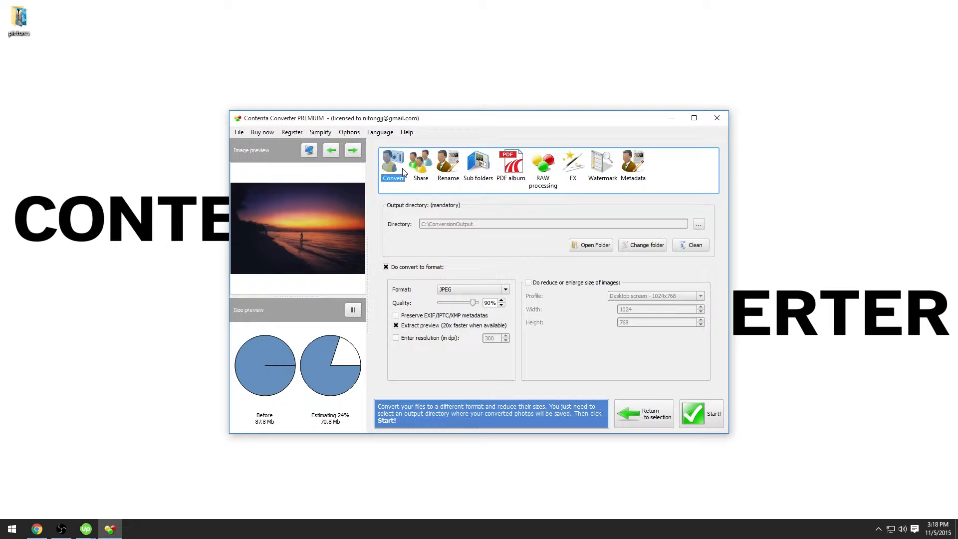
pyautogui.click(386, 267)
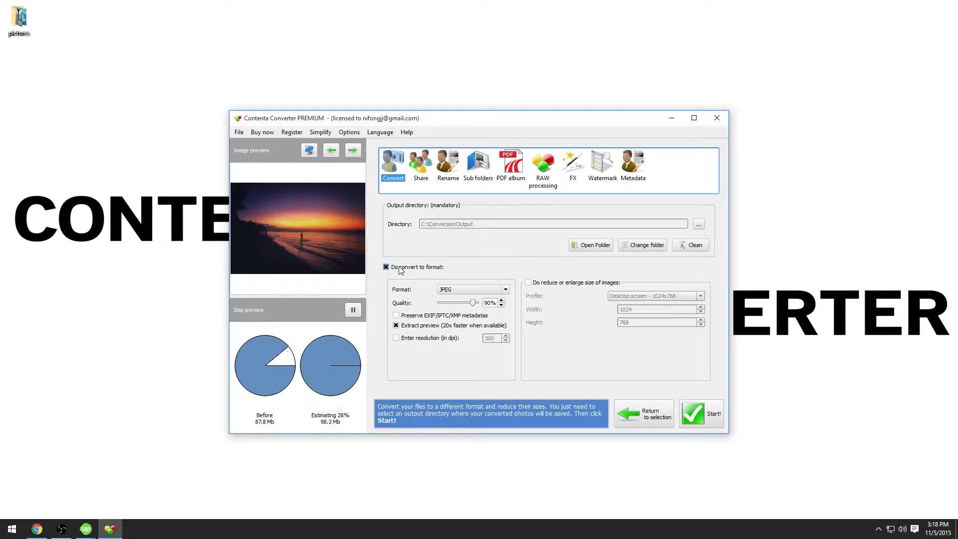
pyautogui.click(385, 267)
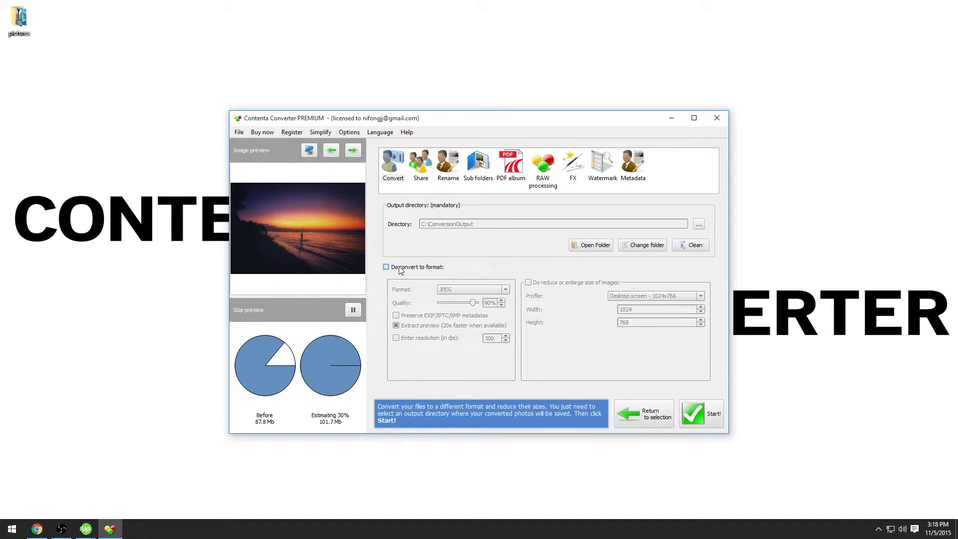
pyautogui.click(386, 267)
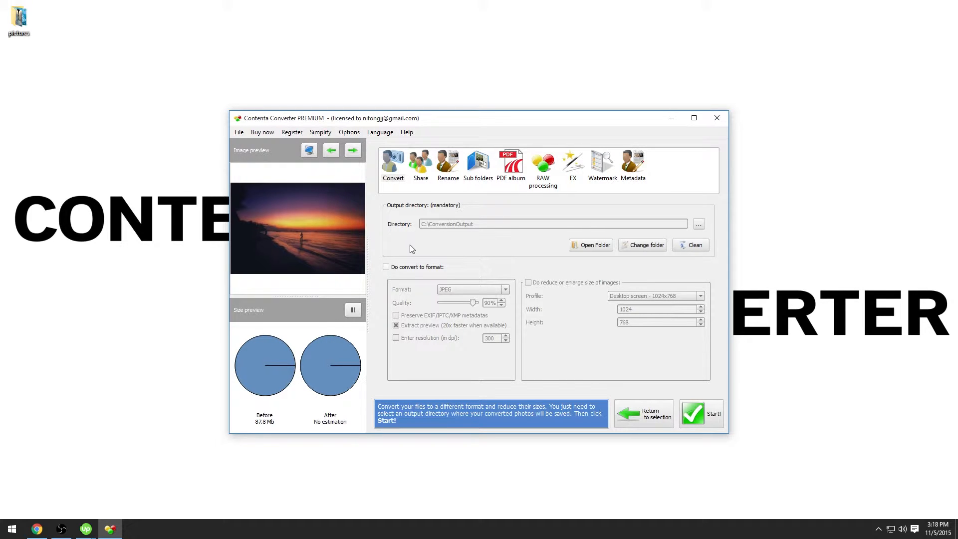
# Enable 'Do rename' and choose the Custom pattern after trying filename+counter and date+filename
pyautogui.click(447, 163)
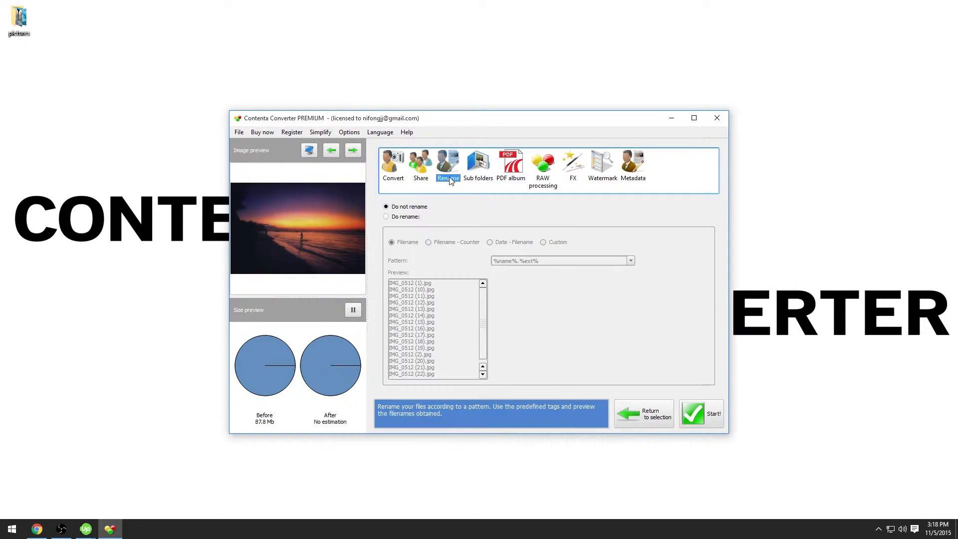
pyautogui.click(386, 216)
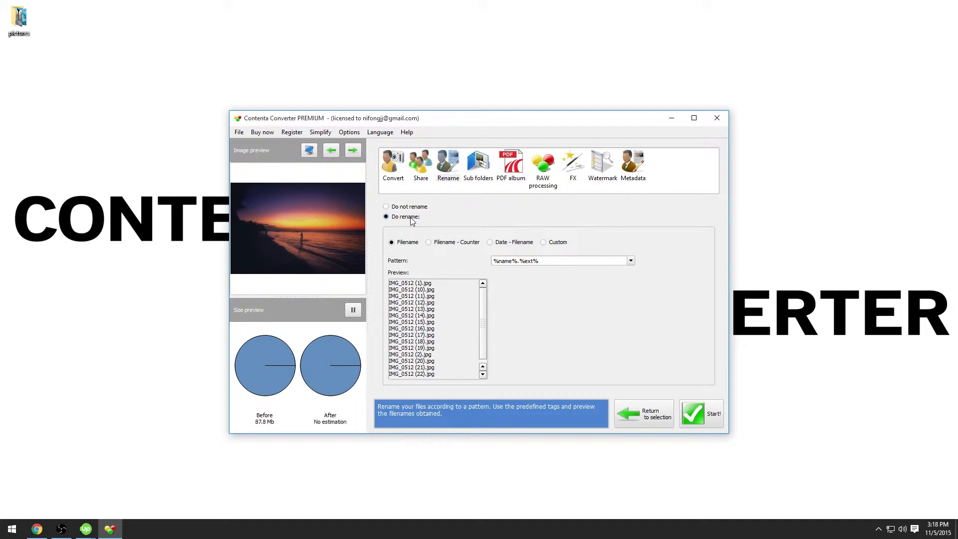
pyautogui.moveTo(408, 254)
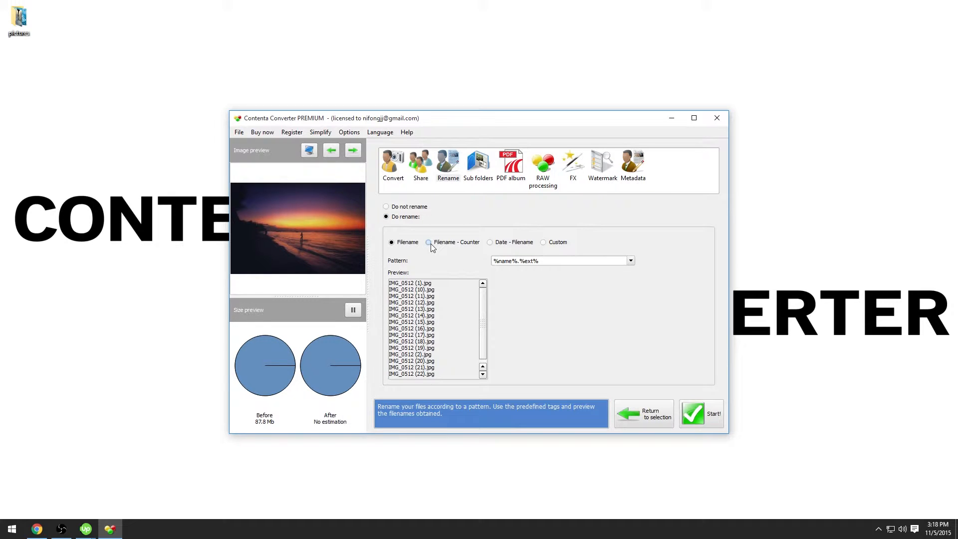
pyautogui.click(428, 242)
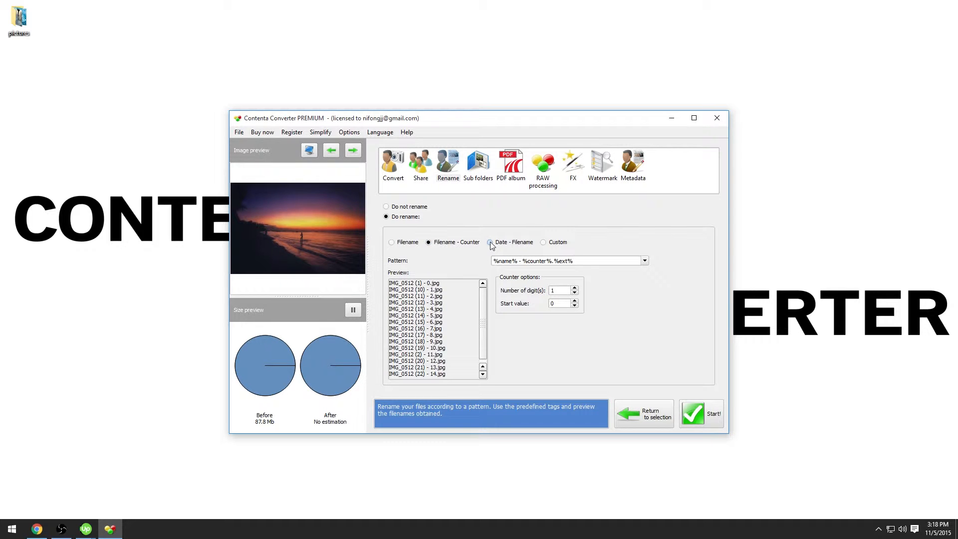
pyautogui.click(489, 242)
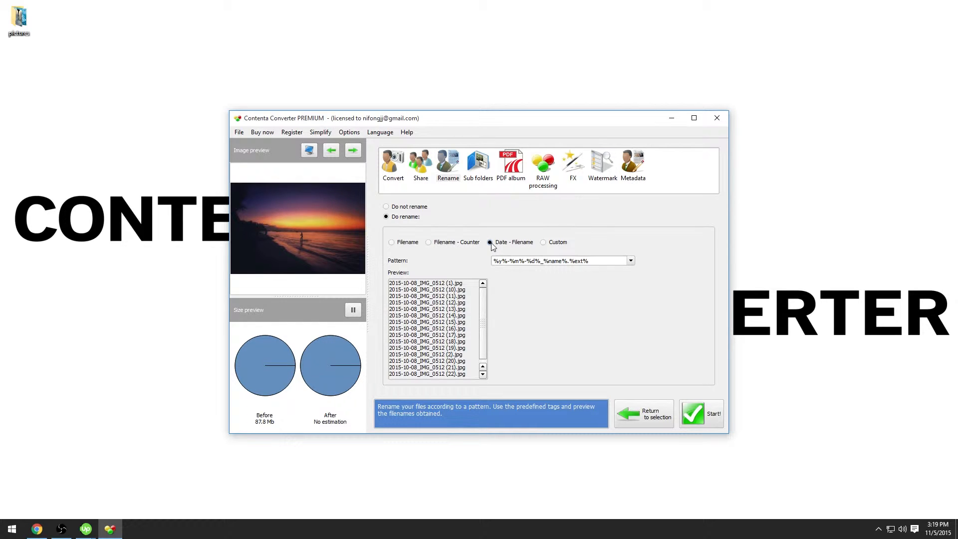
pyautogui.moveTo(500, 248)
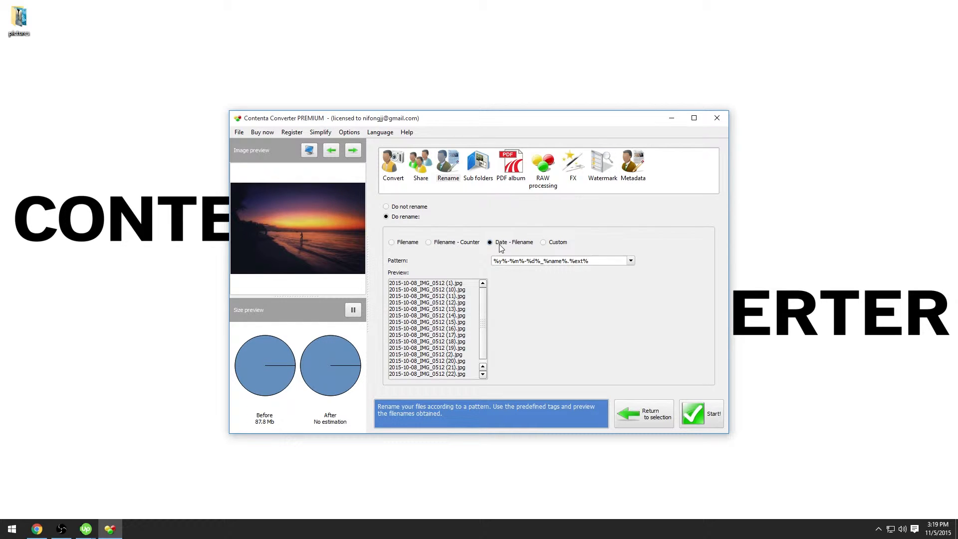
pyautogui.click(543, 241)
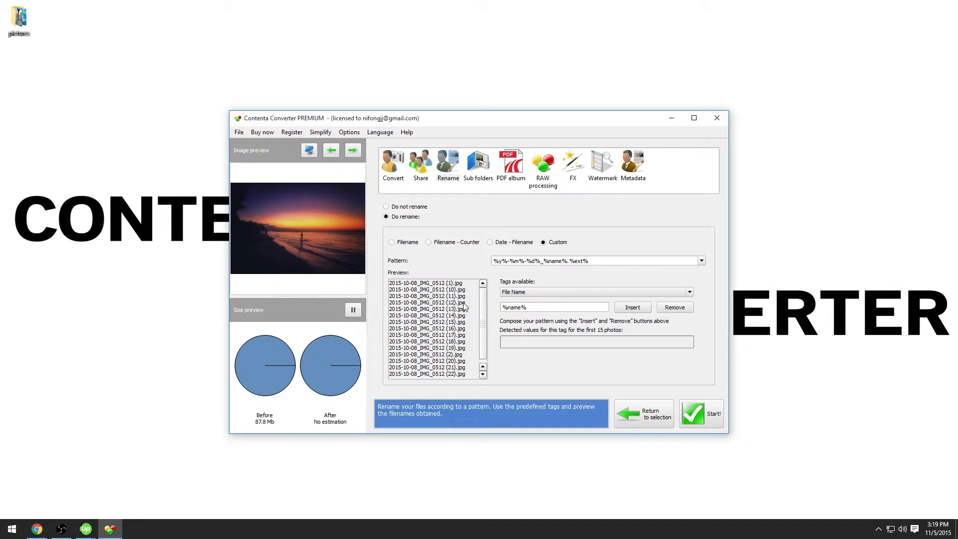
pyautogui.moveTo(480, 301)
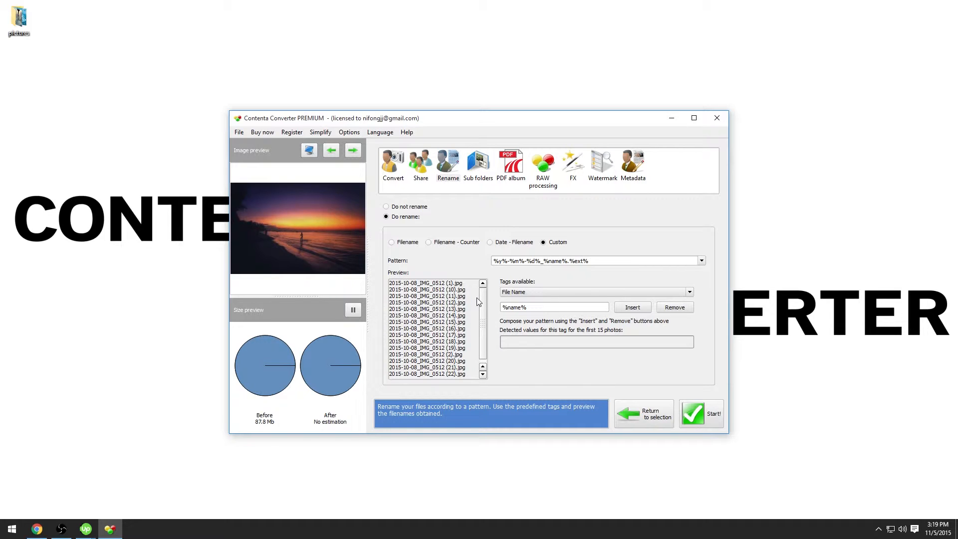
# Edit the pattern so every photo is named 2015_Summer with its original extension
pyautogui.click(593, 260)
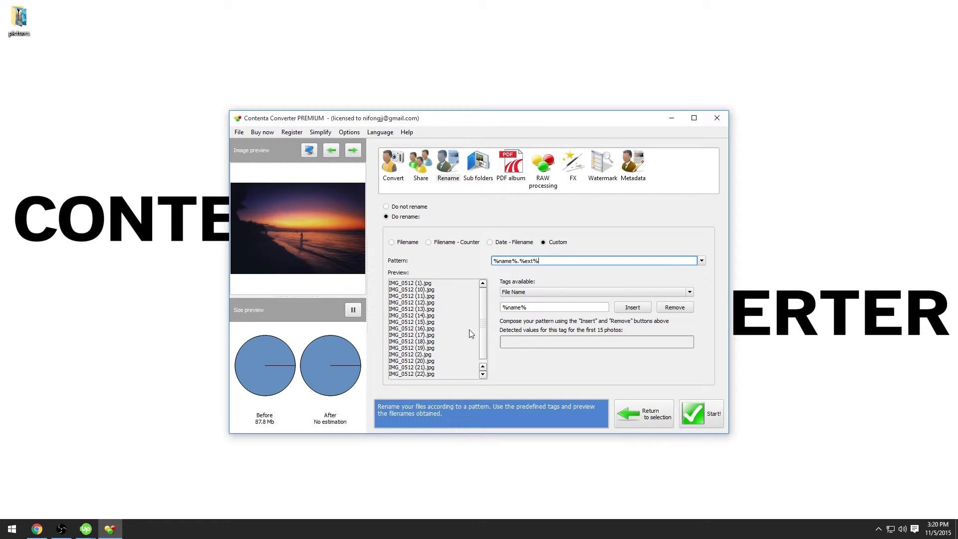
pyautogui.doubleClick(505, 260)
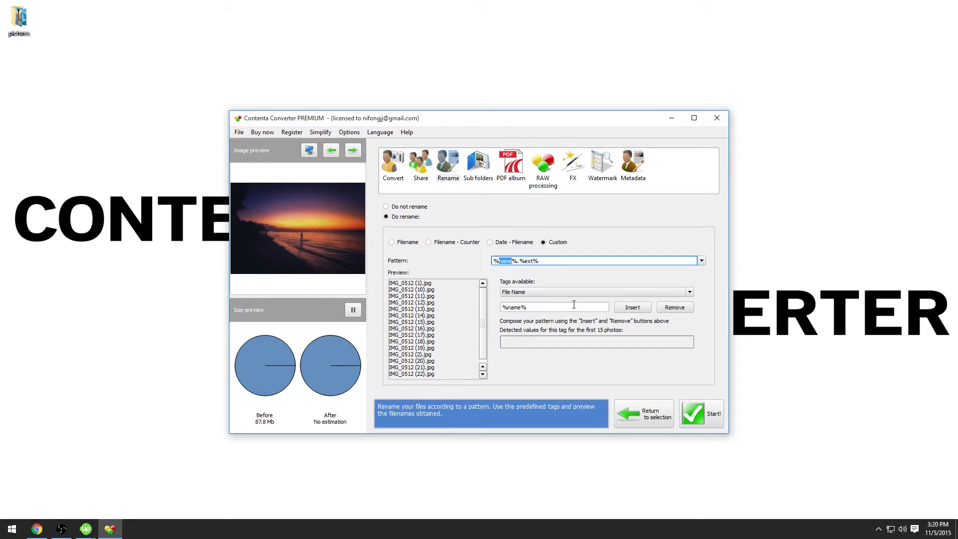
pyautogui.write('2015_Summer')
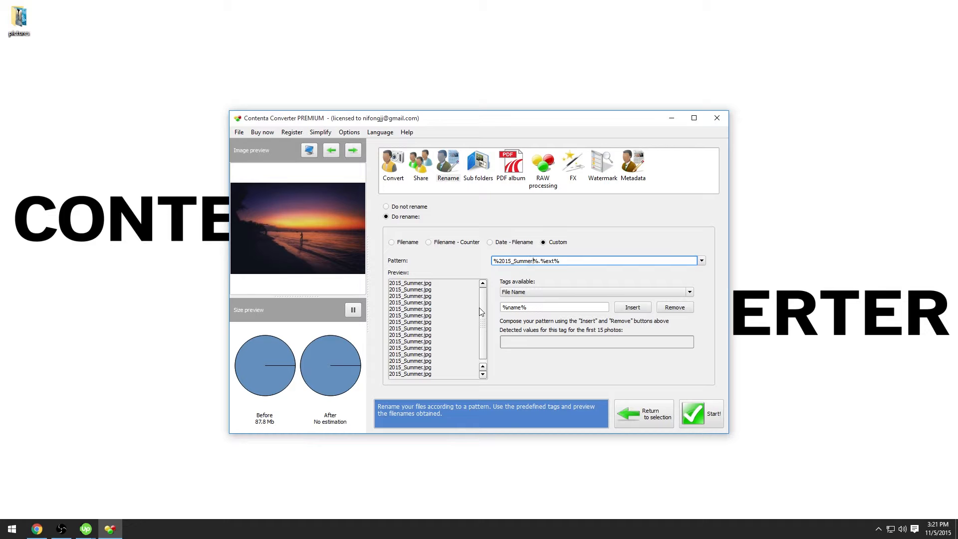
# Insert a Counter tag after Summer in the pattern, removing the misplaced one at the start
pyautogui.click(690, 292)
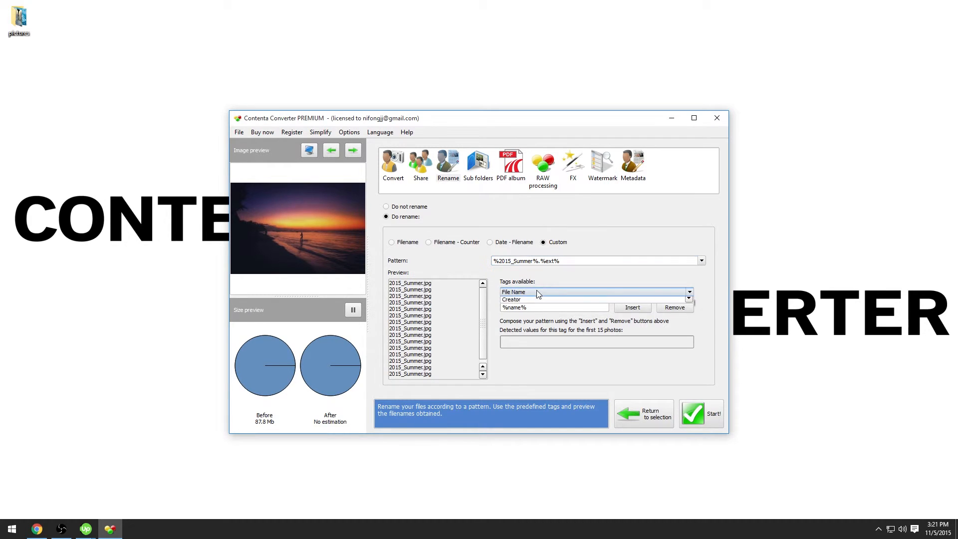
pyautogui.click(689, 292)
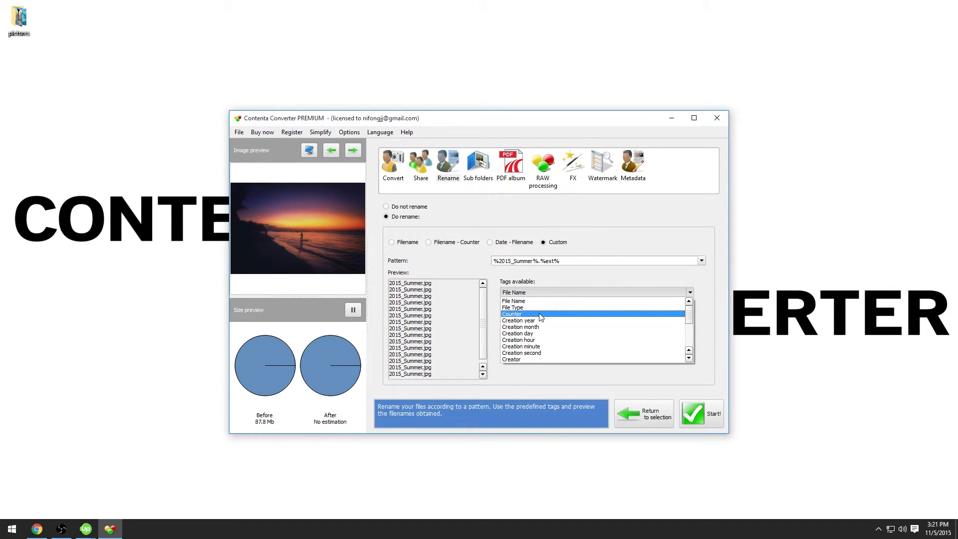
pyautogui.click(512, 313)
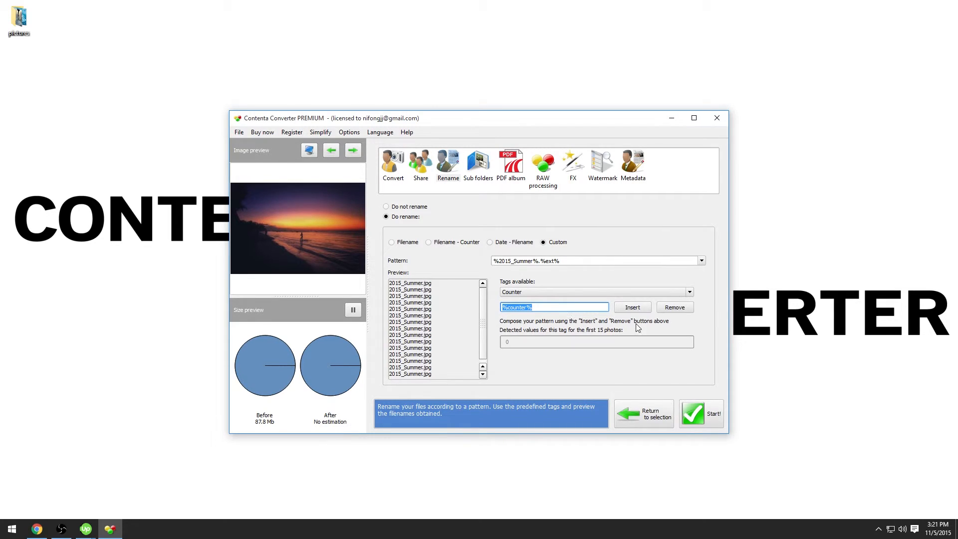
pyautogui.click(632, 306)
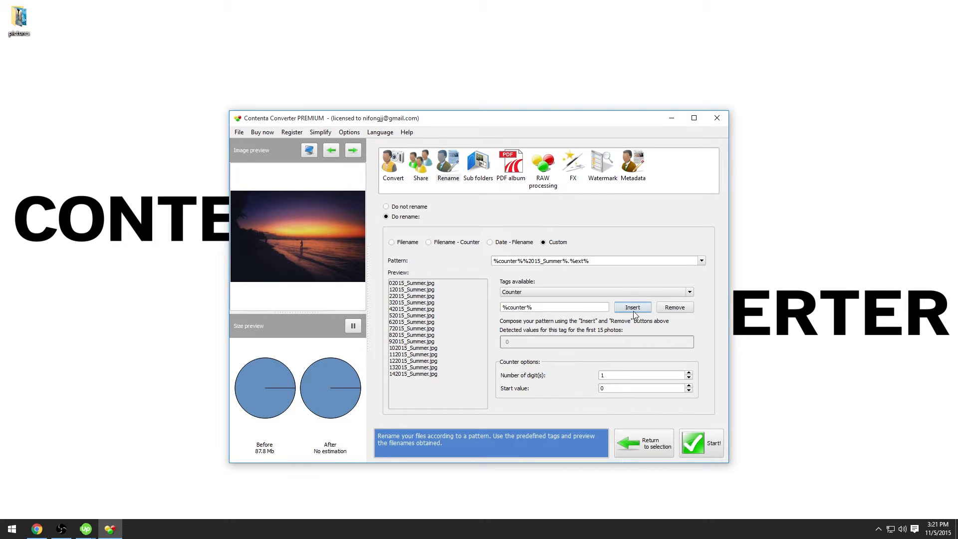
pyautogui.click(595, 260)
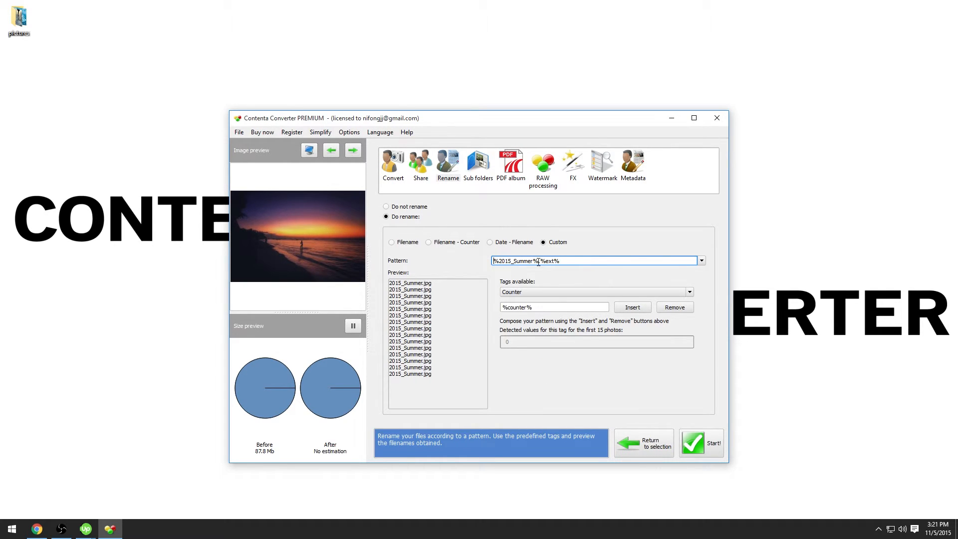
pyautogui.click(632, 306)
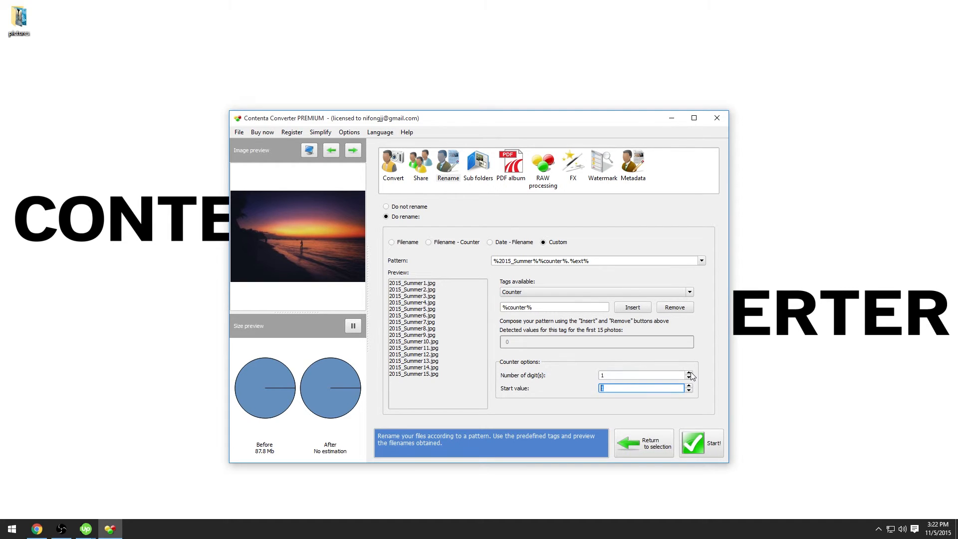
# Set the counter to 2 digits starting at 1, previewing 2015_Summer01 onward
pyautogui.click(689, 372)
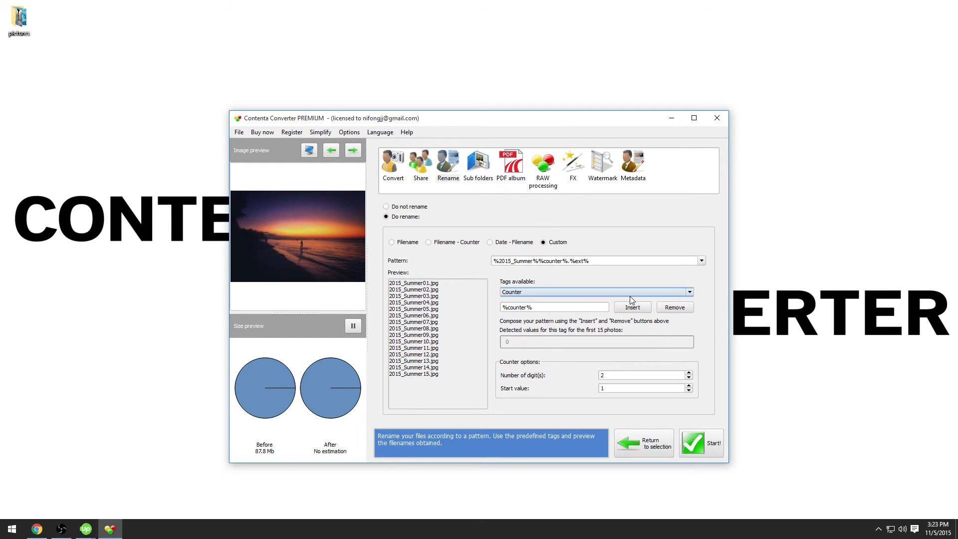
pyautogui.click(690, 292)
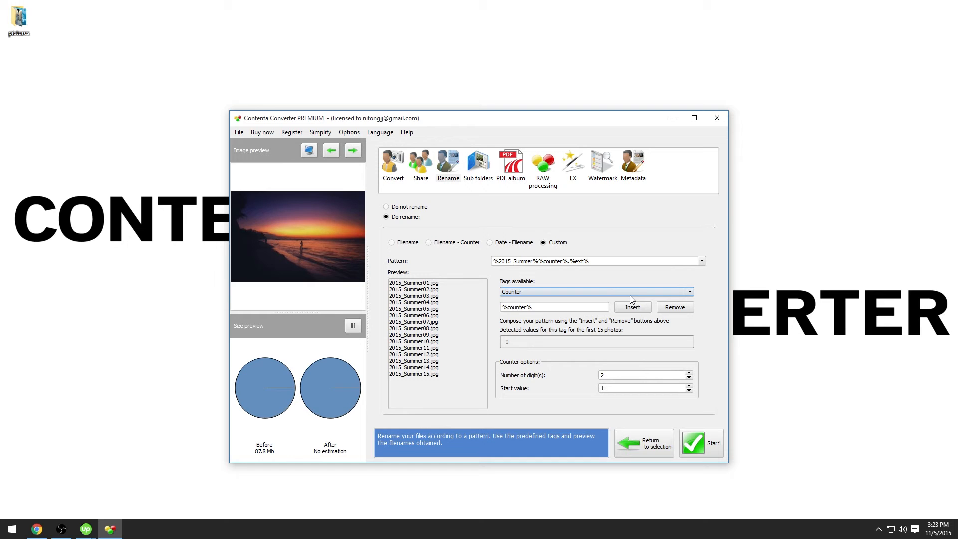
pyautogui.moveTo(701, 443)
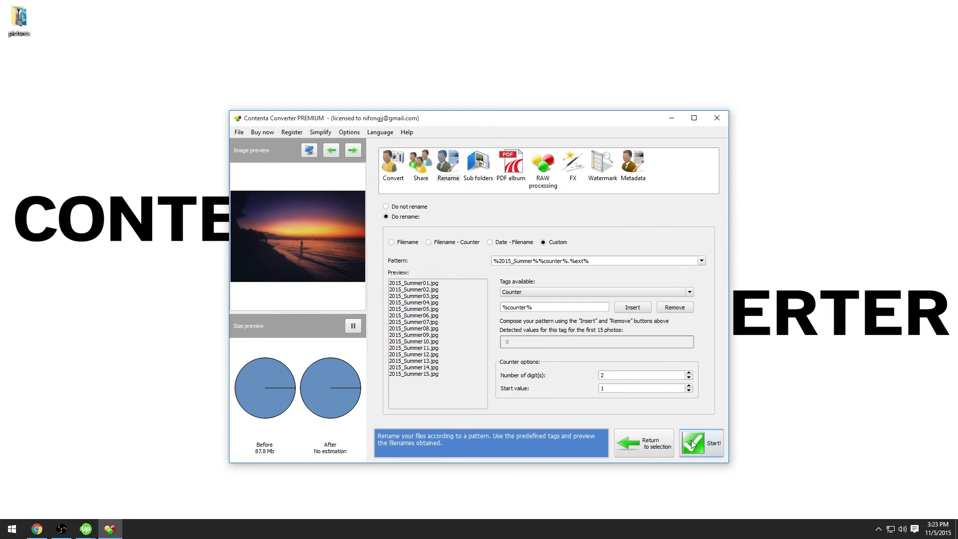
# Run Start! to rename all 50 photos and open the output folder
pyautogui.click(701, 442)
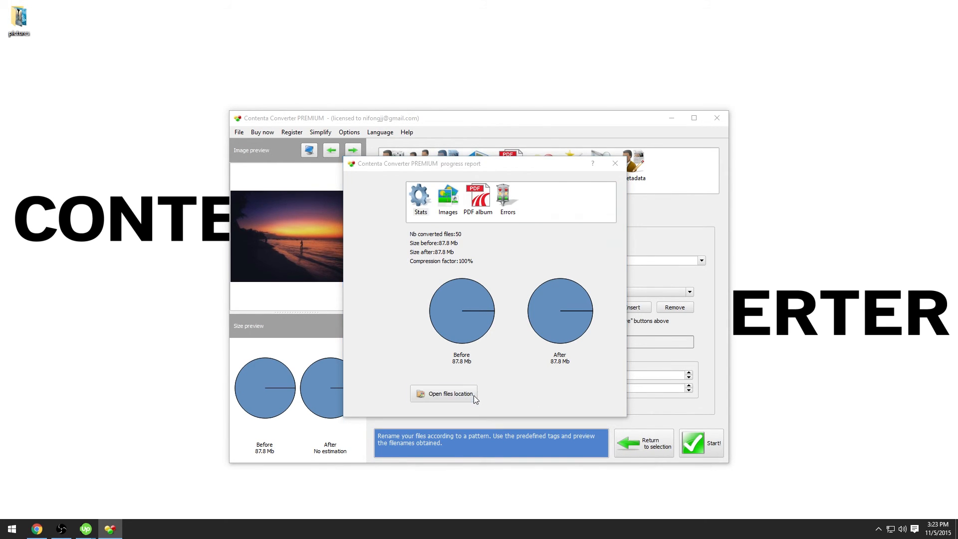
pyautogui.click(445, 393)
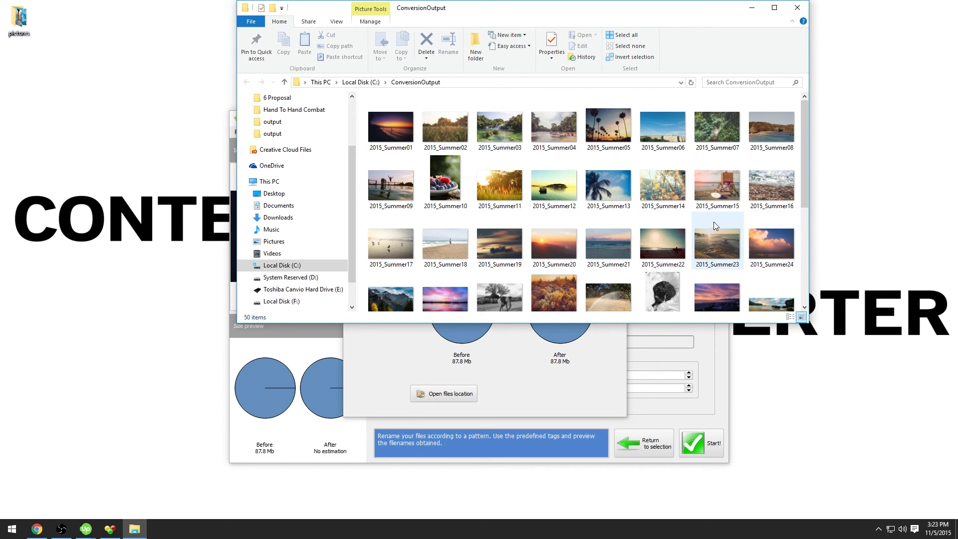
pyautogui.scroll(-3)
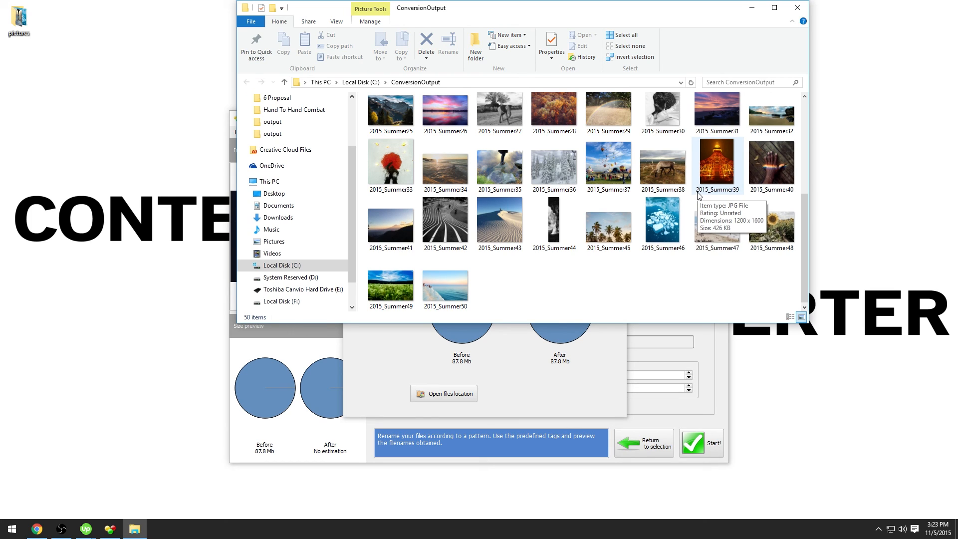
pyautogui.moveTo(770, 222)
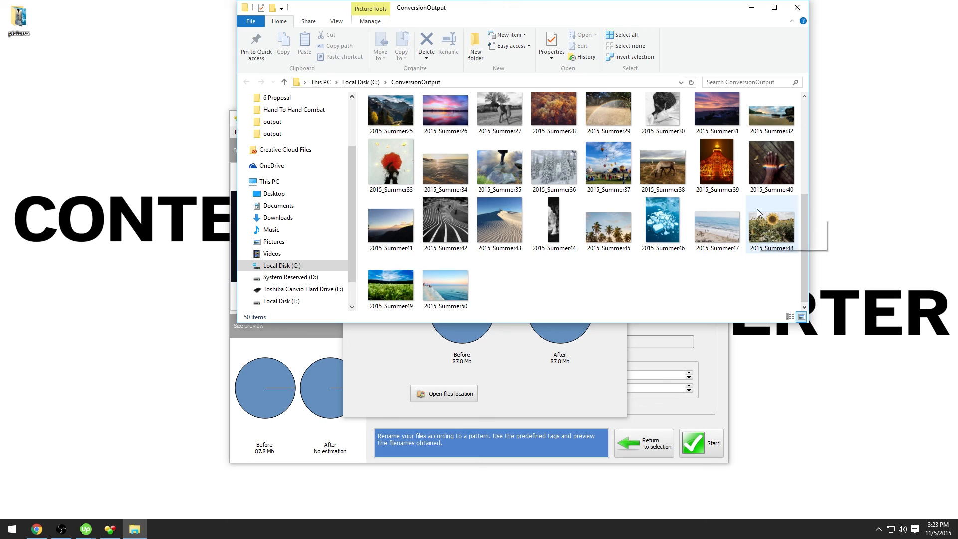